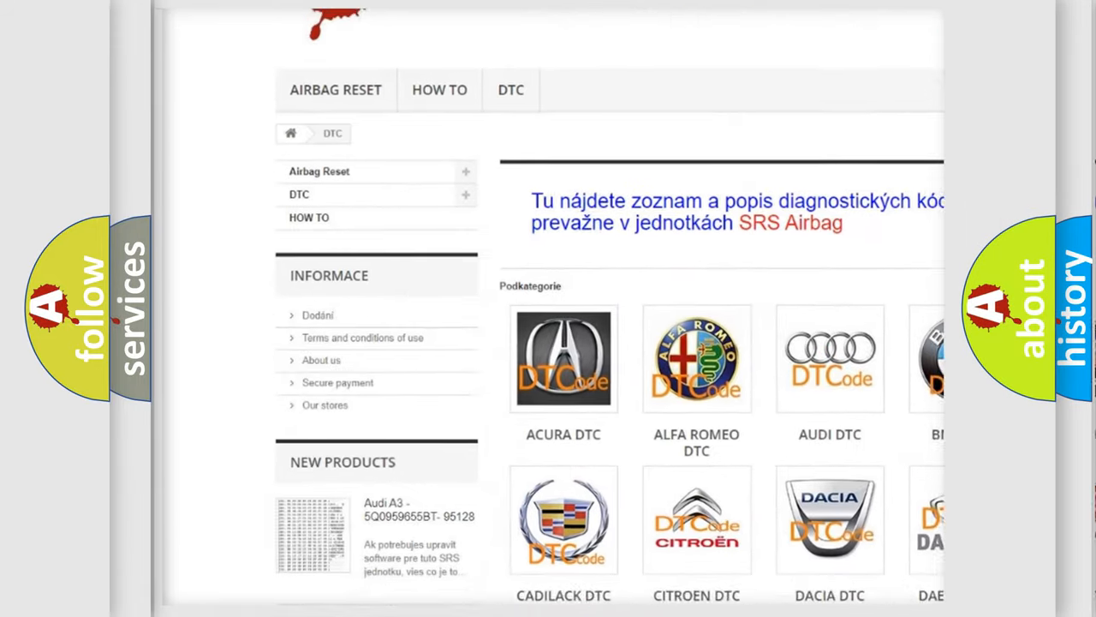
scroll(down, 3)
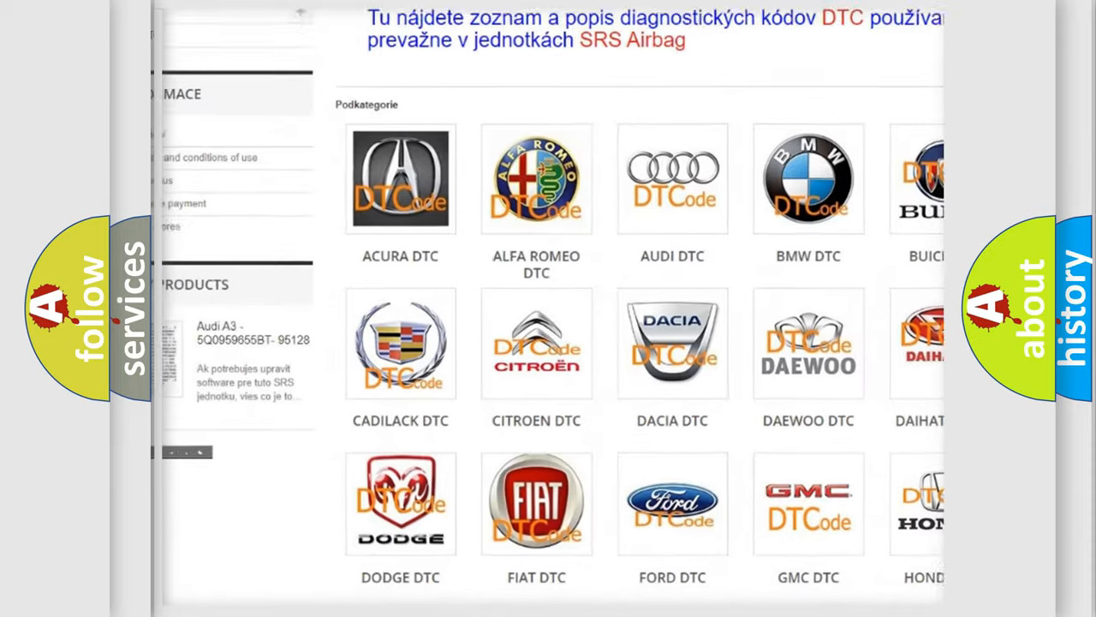